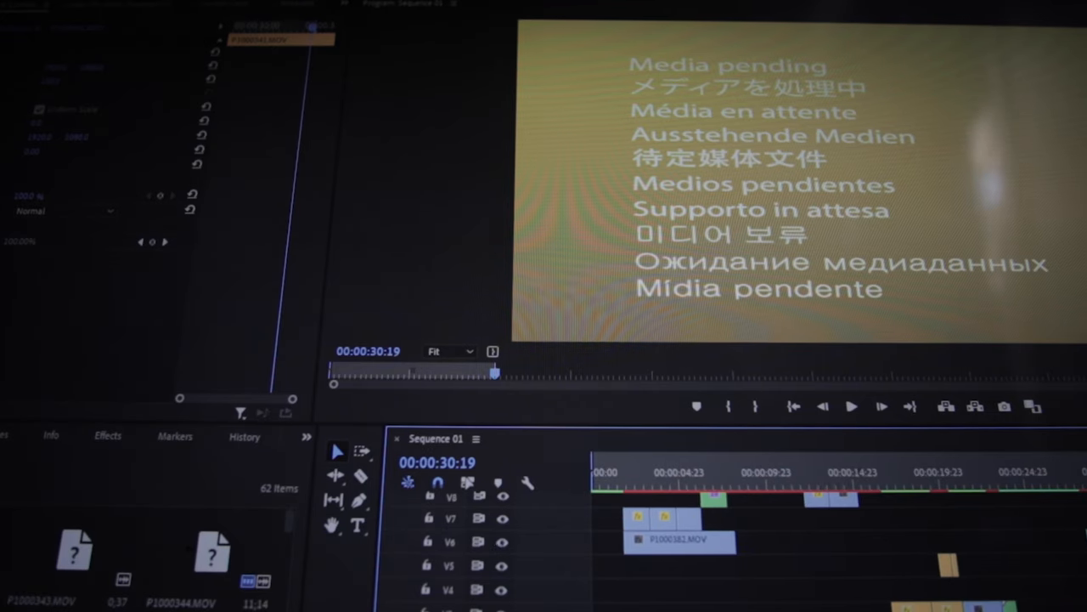
# - Play back Sequence 01 to preview the cut-out figure footage beneath the Adjustment Layer
pyautogui.click(603, 473)
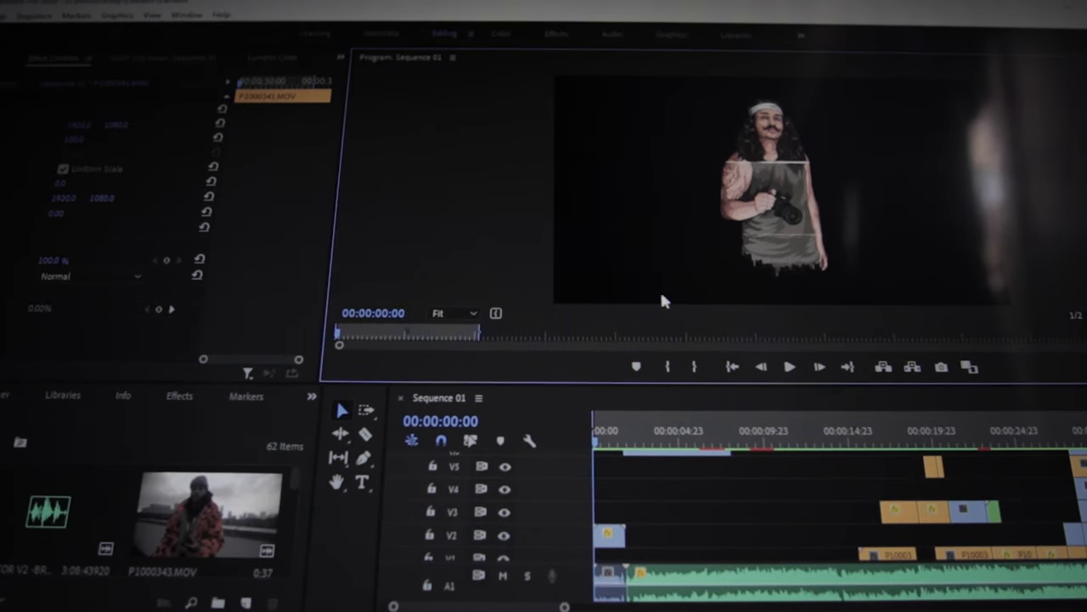
pyautogui.moveTo(870, 219)
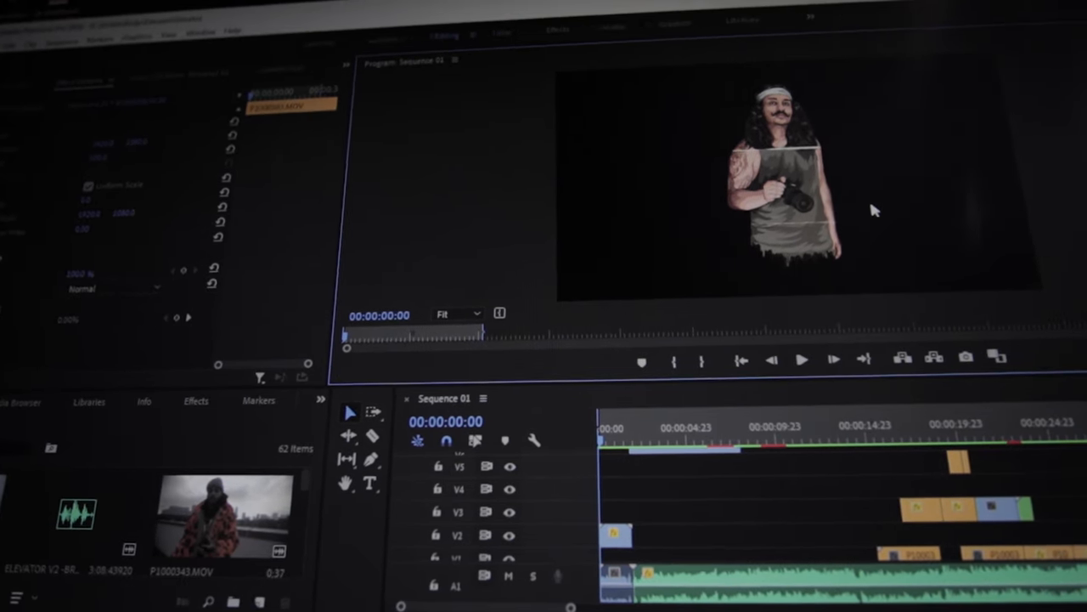
pyautogui.moveTo(654, 313)
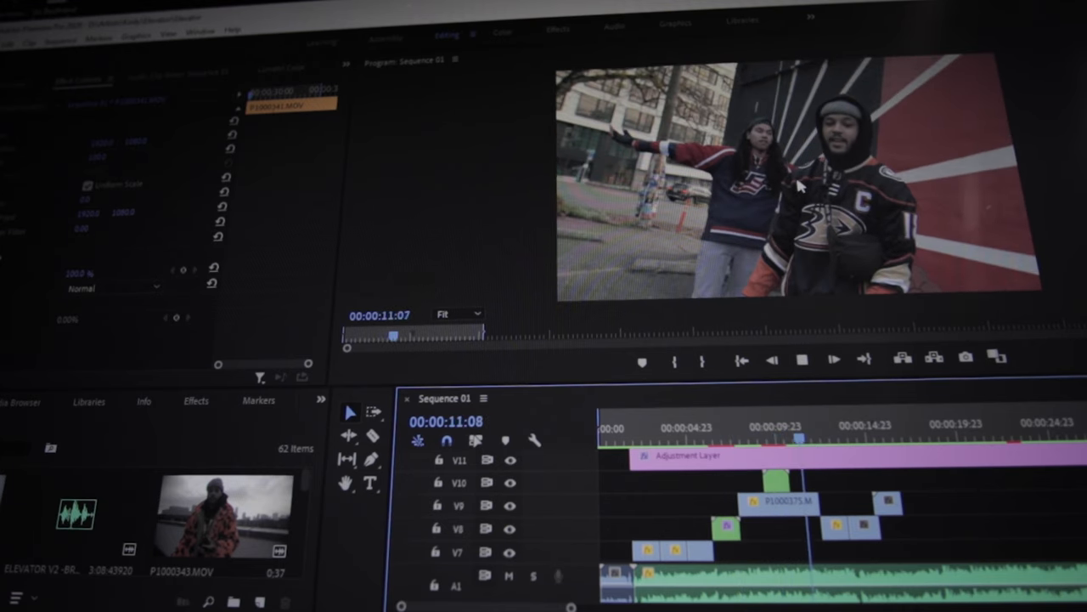
# - Play the sequence through to the skyline shot around 30 seconds
pyautogui.click(802, 360)
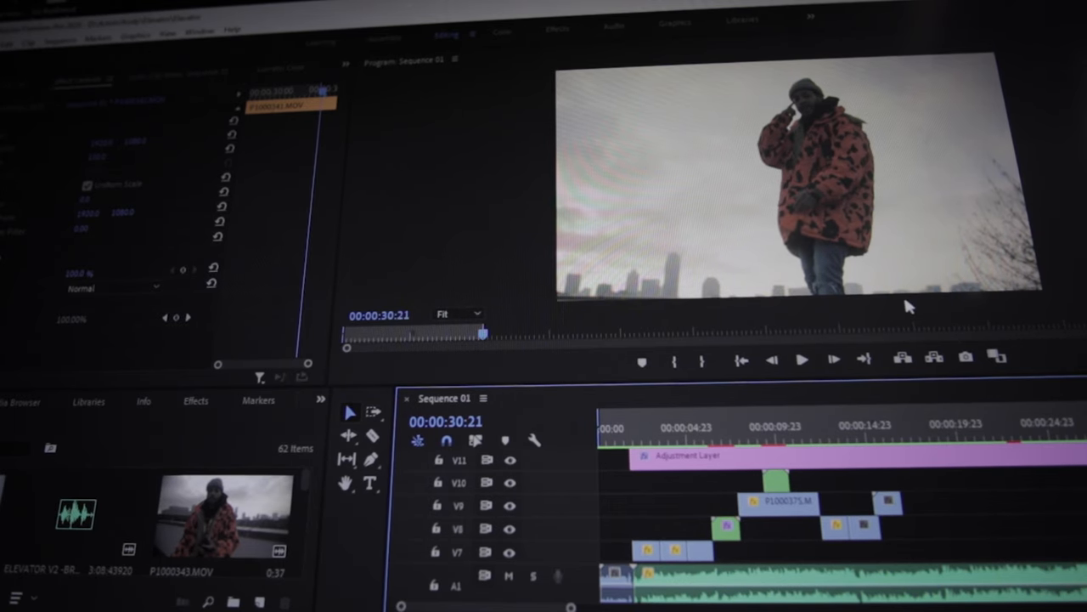
pyautogui.moveTo(829, 408)
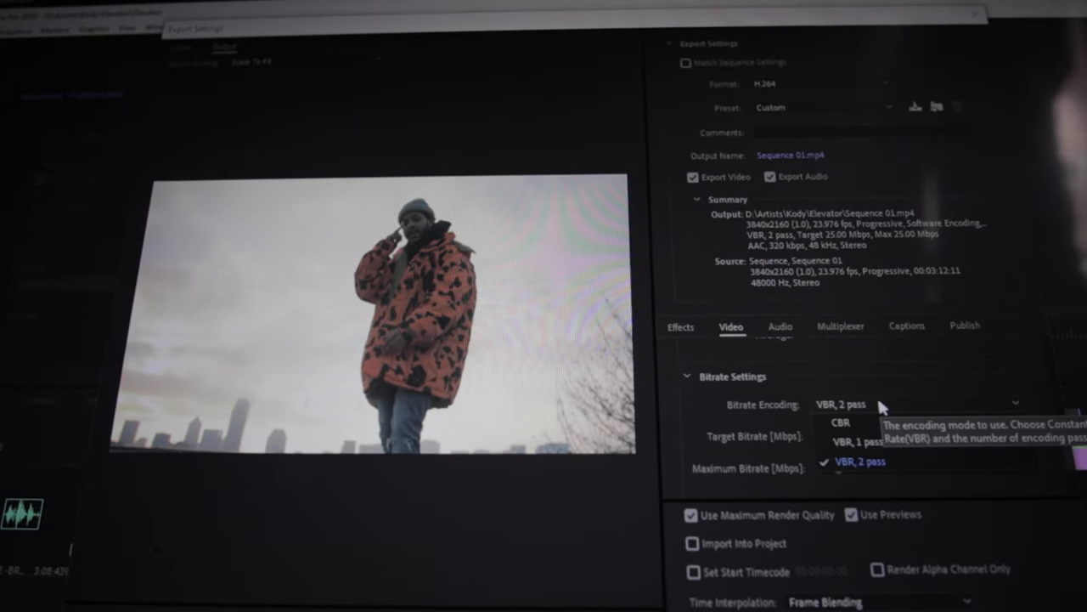
# - Set the H.264 export to VBR 2-pass bitrate encoding and start the export
pyautogui.click(860, 462)
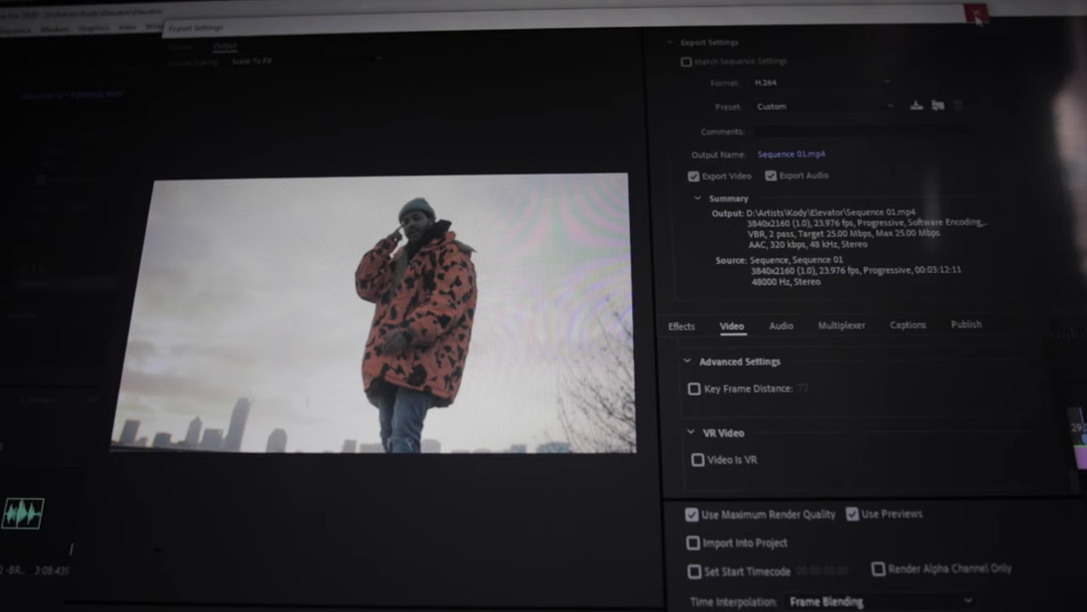
pyautogui.click(977, 14)
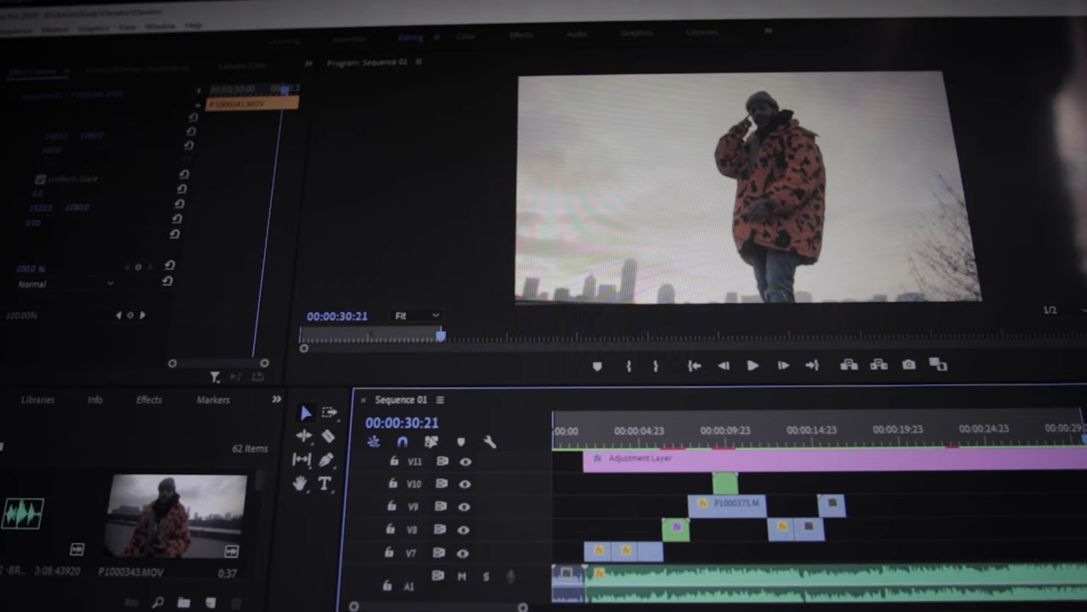
pyautogui.moveTo(900, 523)
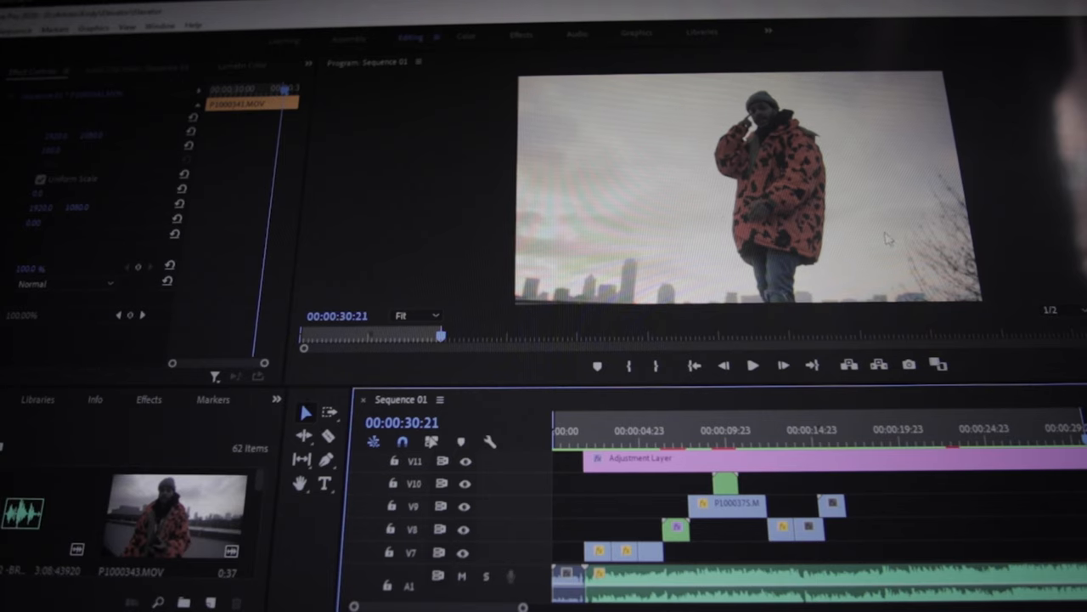
pyautogui.moveTo(529, 168)
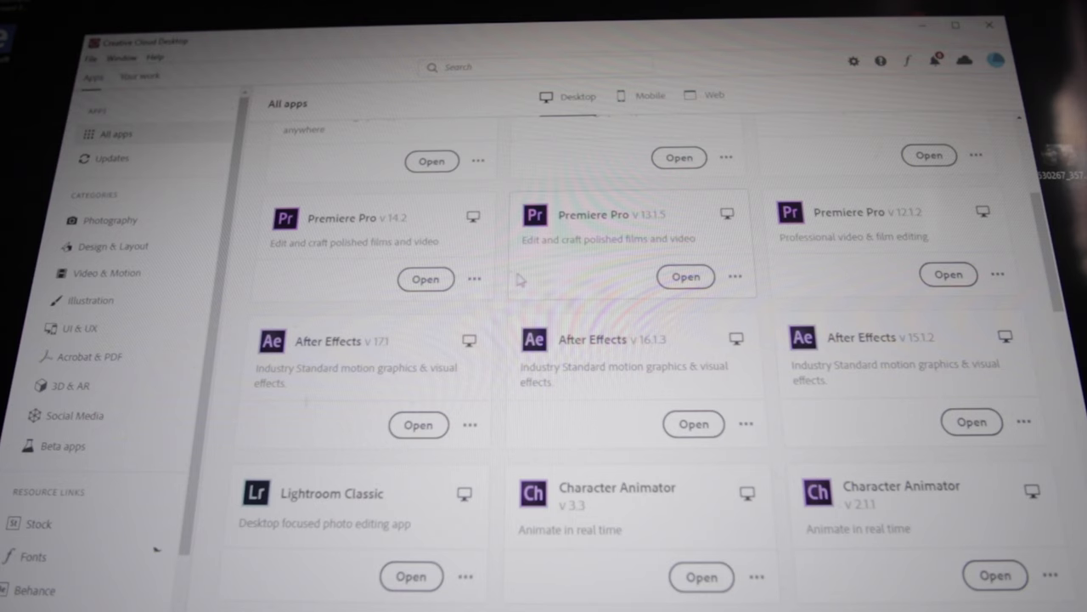
pyautogui.moveTo(785, 275)
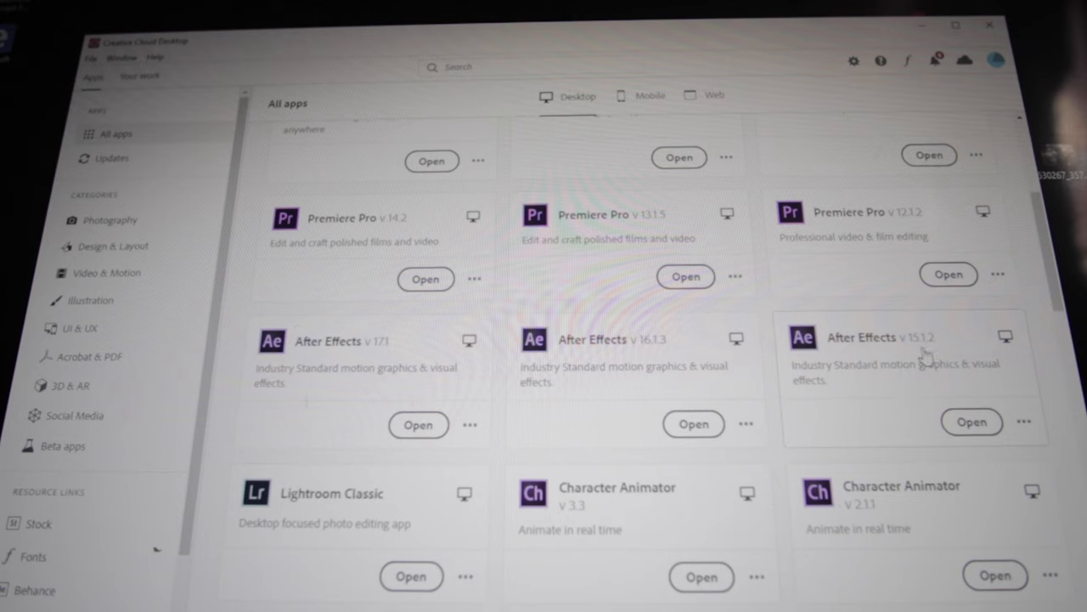
# - Launch After Effects v15.1.2 from the Creative Cloud All apps list
pyautogui.click(972, 421)
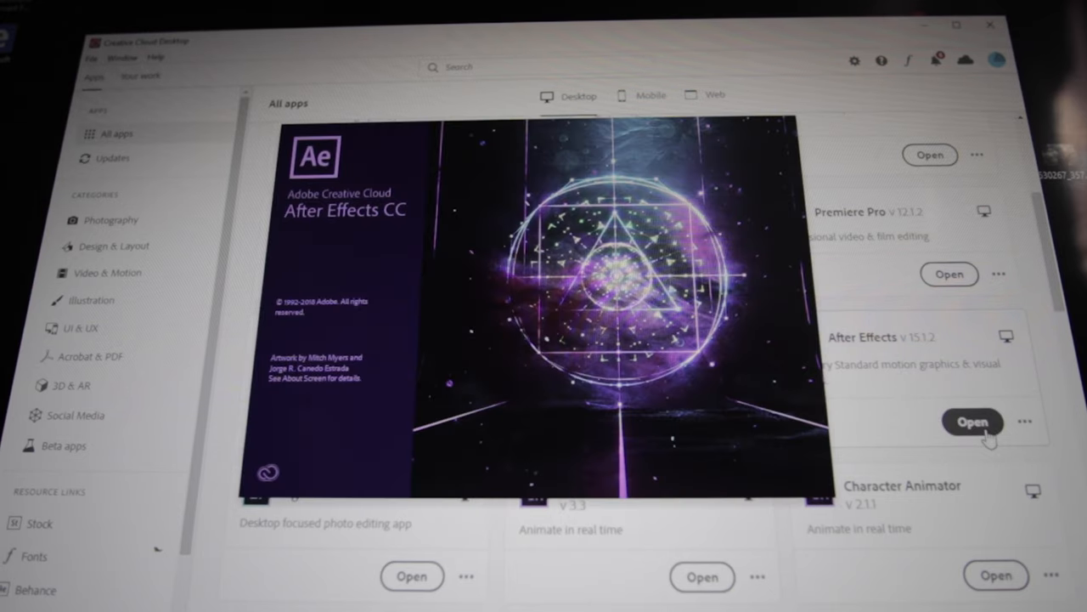
# - Import Intro 2.mp4 from the Elevator footage folder and create a composition from it
pyautogui.click(972, 421)
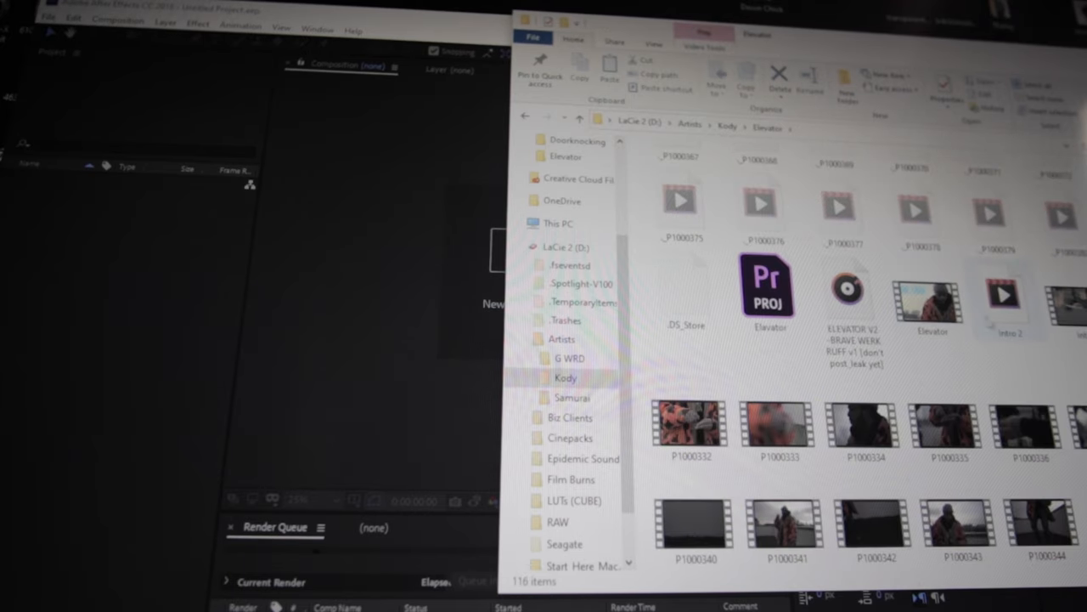
pyautogui.click(1006, 298)
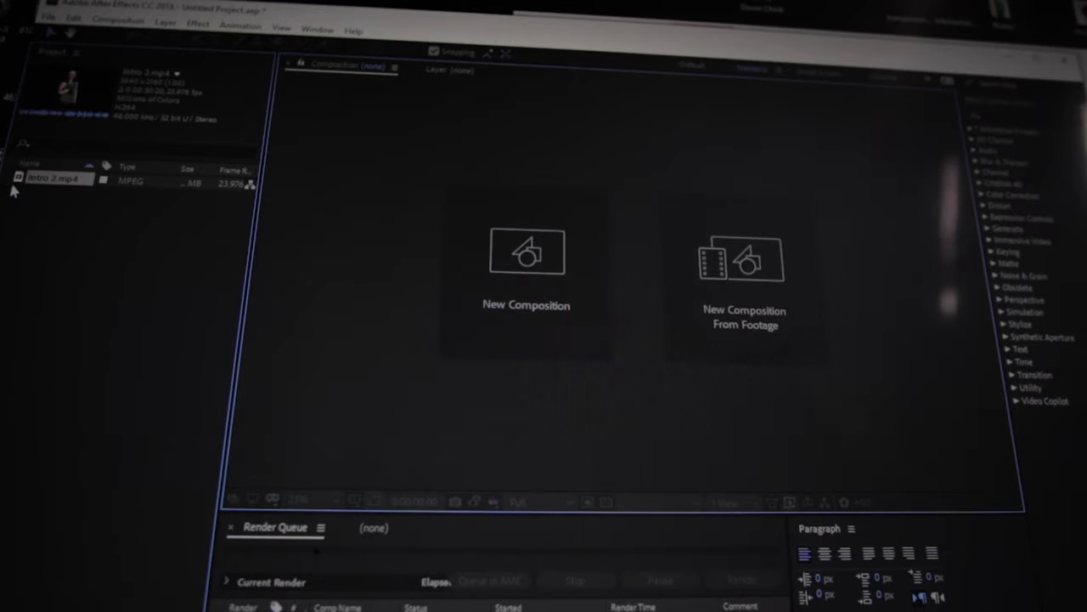
pyautogui.moveTo(13, 183)
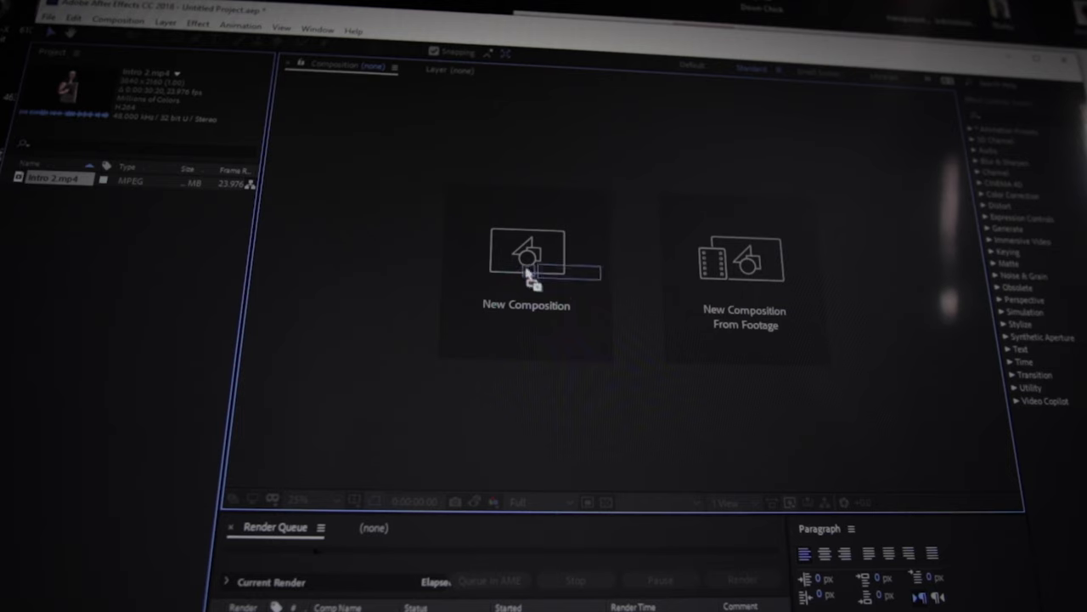
pyautogui.click(527, 254)
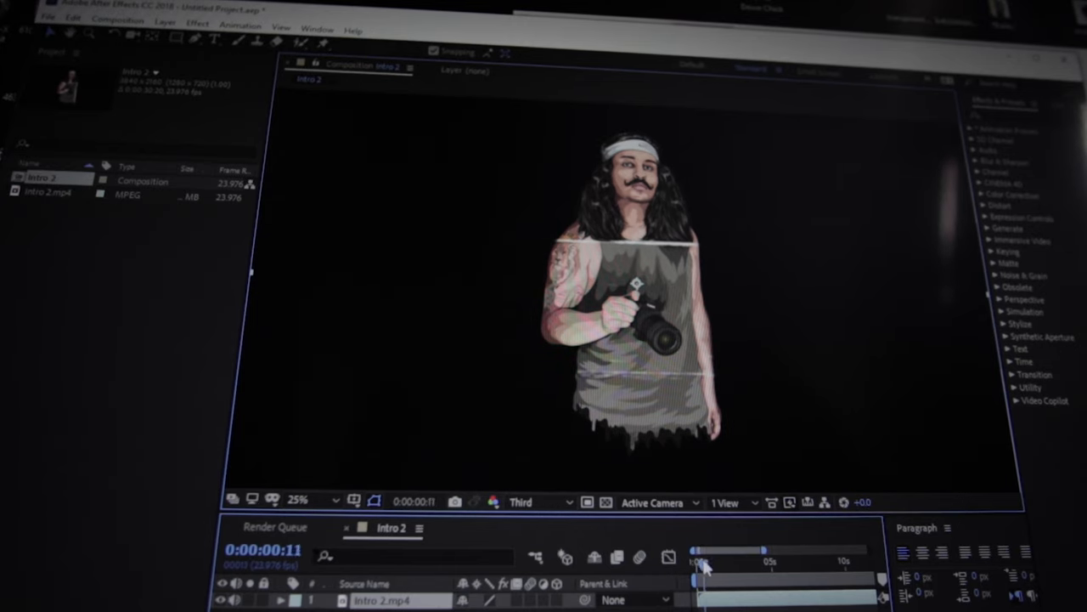
# - Scrub through the Intro 2 composition to review the footage layer in time
pyautogui.moveTo(699, 574); pyautogui.dragTo(728, 575)
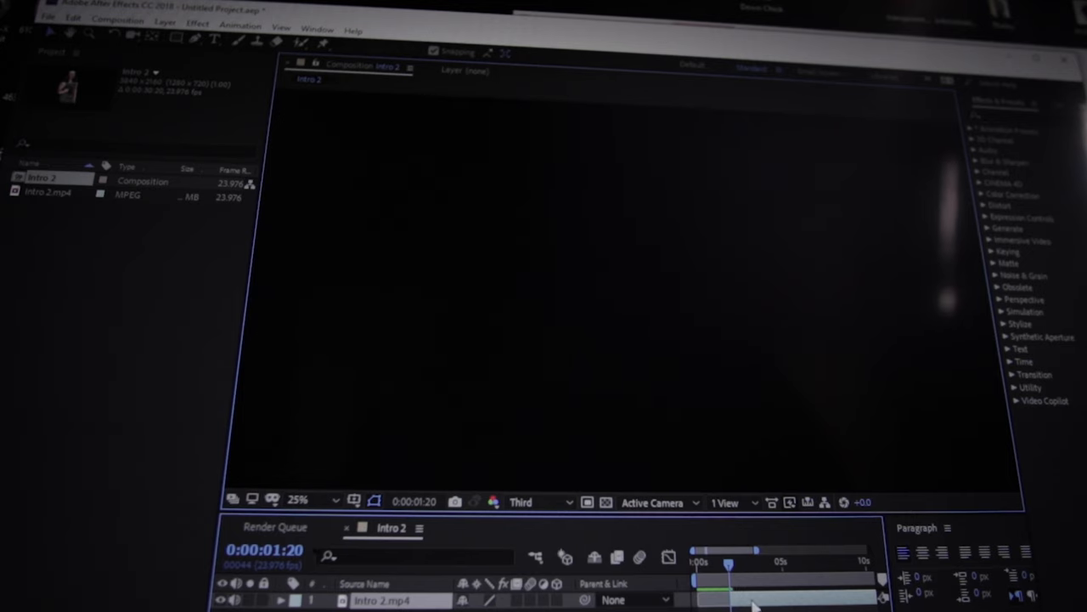
pyautogui.moveTo(729, 564); pyautogui.dragTo(705, 585)
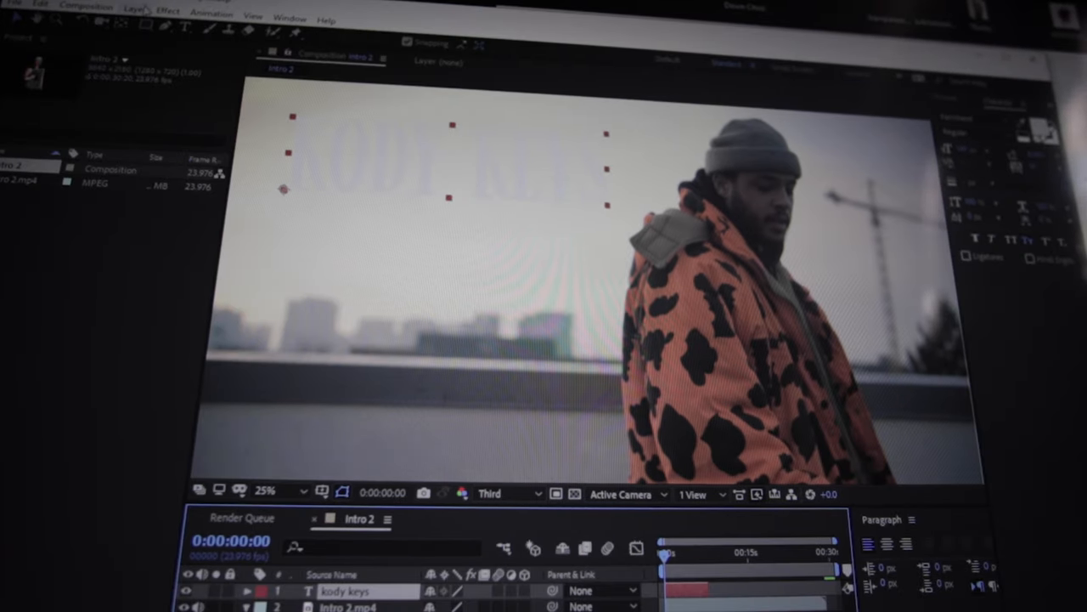
# - Add a comp-sized red solid layer, Red Solid 1, above the title and footage
pyautogui.click(136, 10)
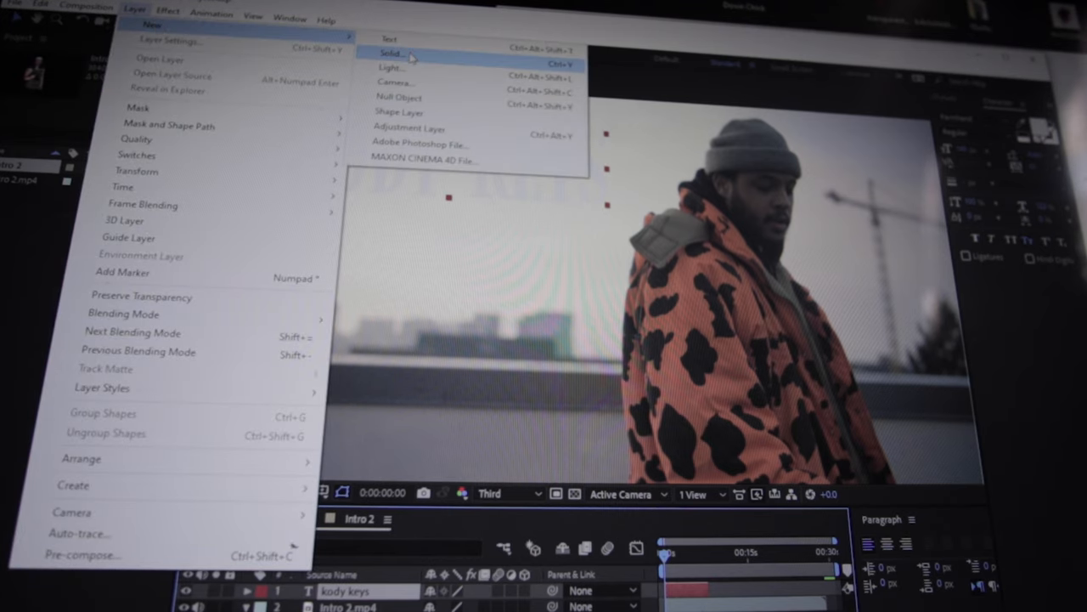
pyautogui.click(391, 52)
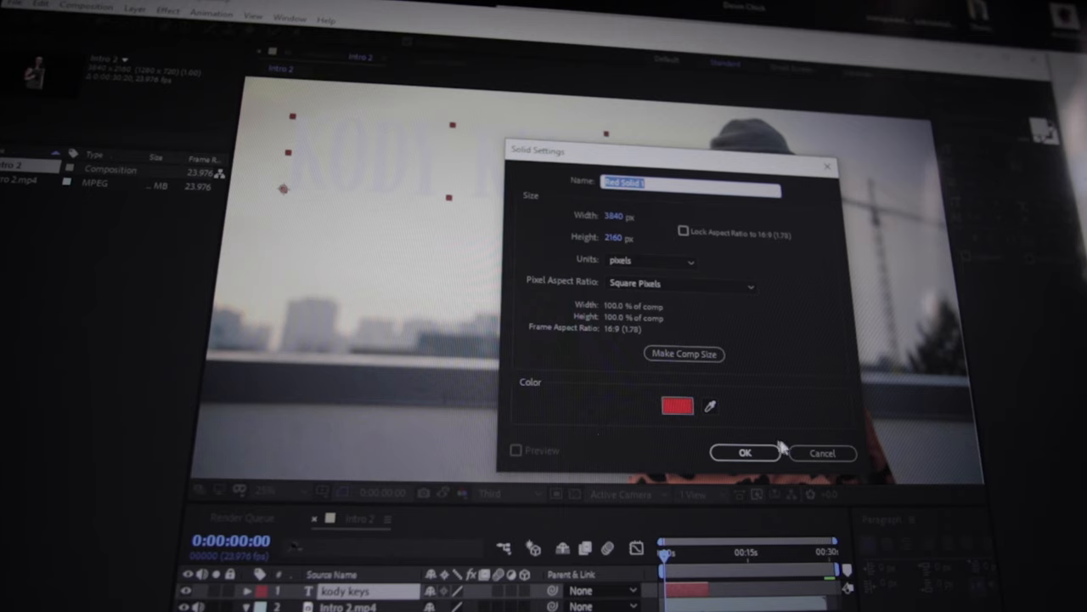
pyautogui.click(744, 452)
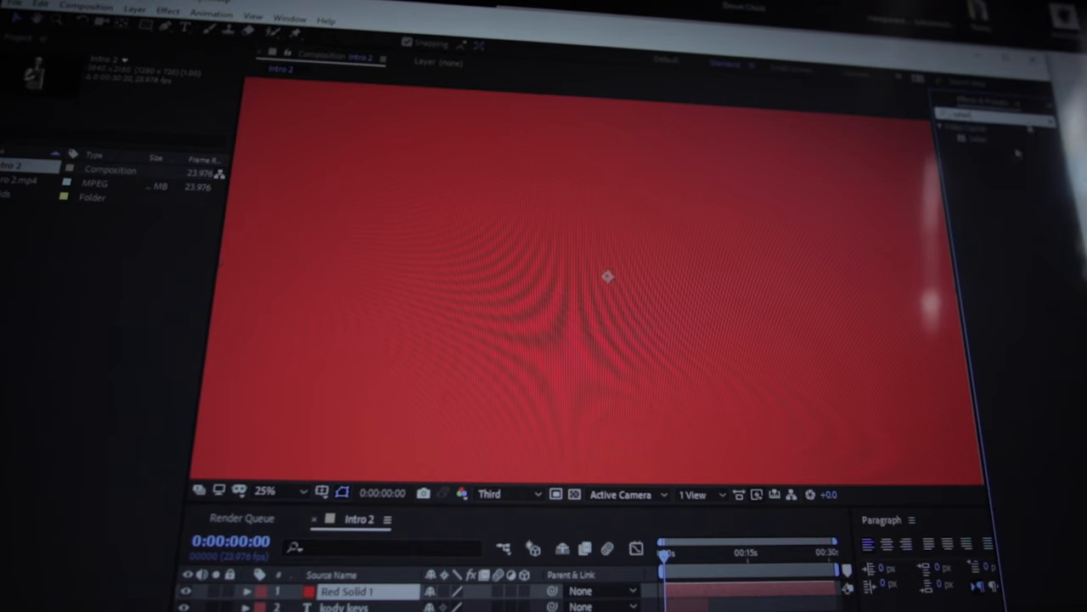
pyautogui.moveTo(992, 234)
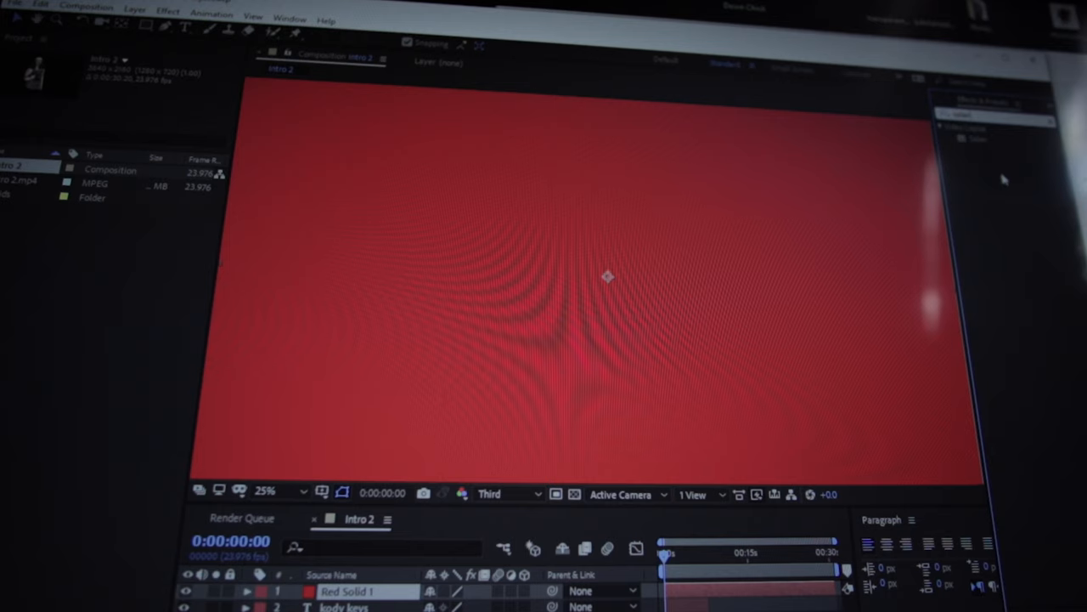
pyautogui.moveTo(819, 78)
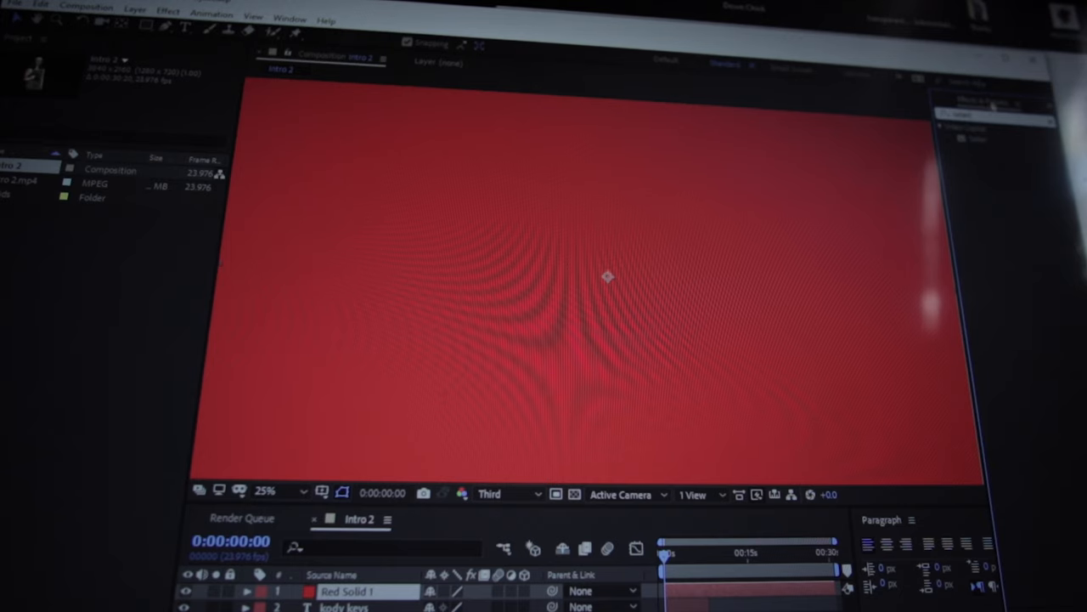
pyautogui.moveTo(850, 166)
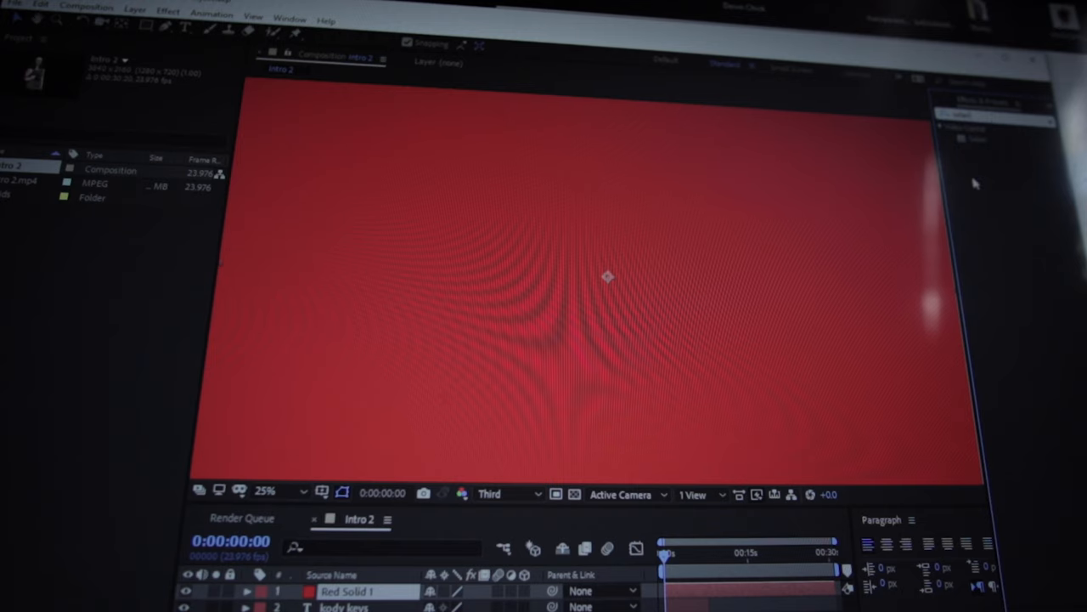
pyautogui.moveTo(1009, 143)
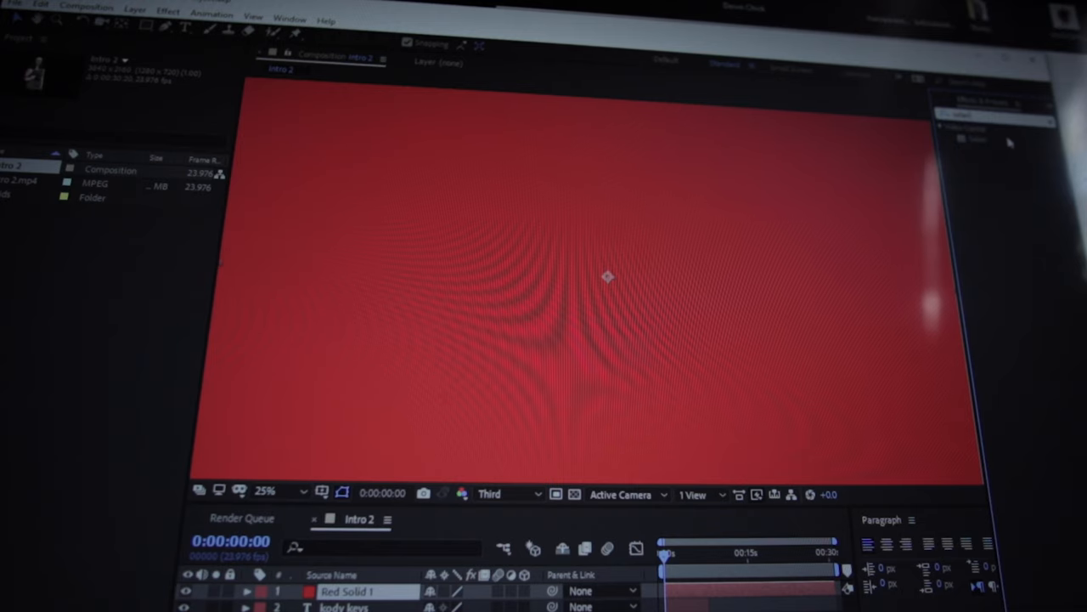
pyautogui.moveTo(567, 455)
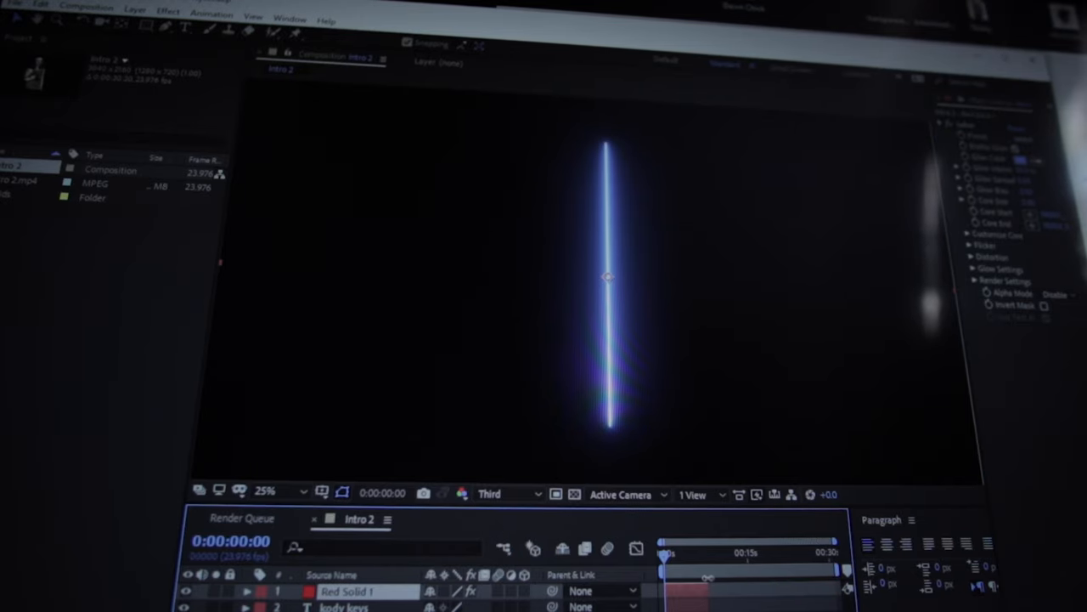
pyautogui.moveTo(526, 160)
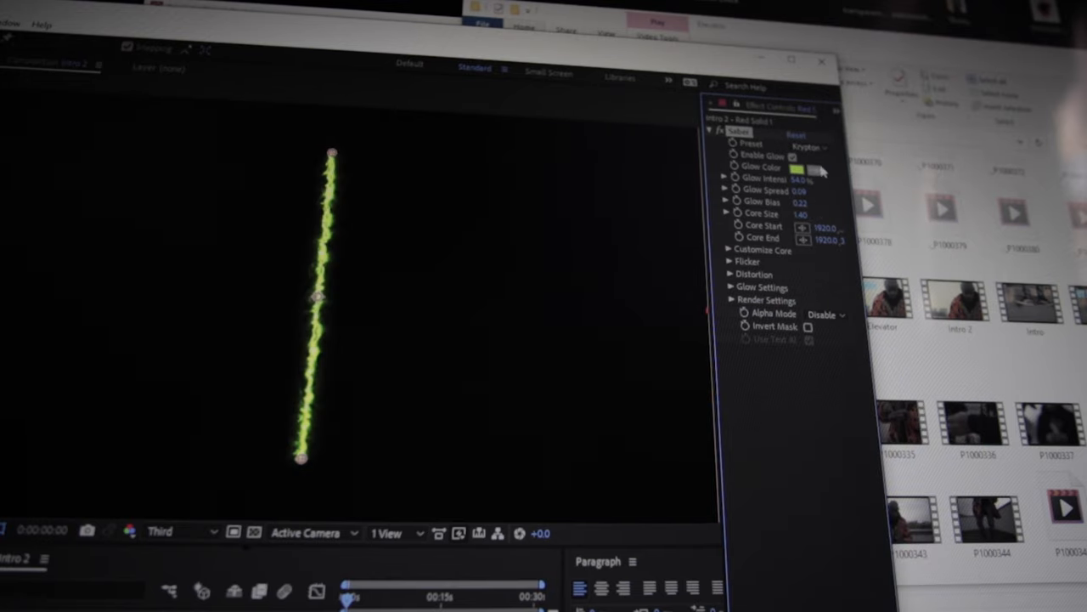
# - Switch the Saber preset and recolour its glow to a blue-purple, revealing glow intensity
pyautogui.click(807, 146)
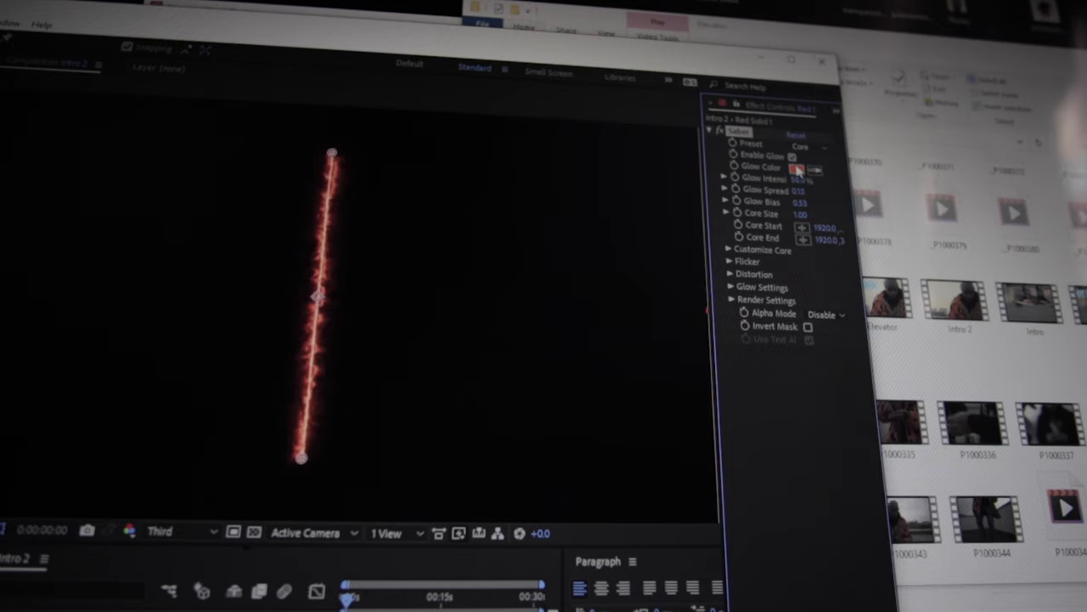
pyautogui.click(797, 166)
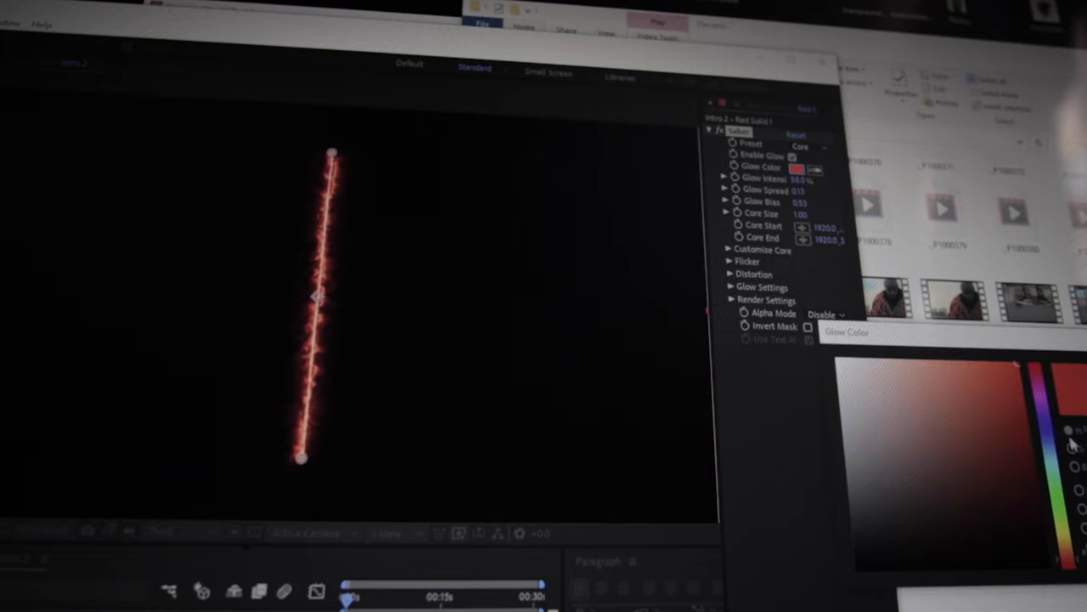
pyautogui.click(1016, 455)
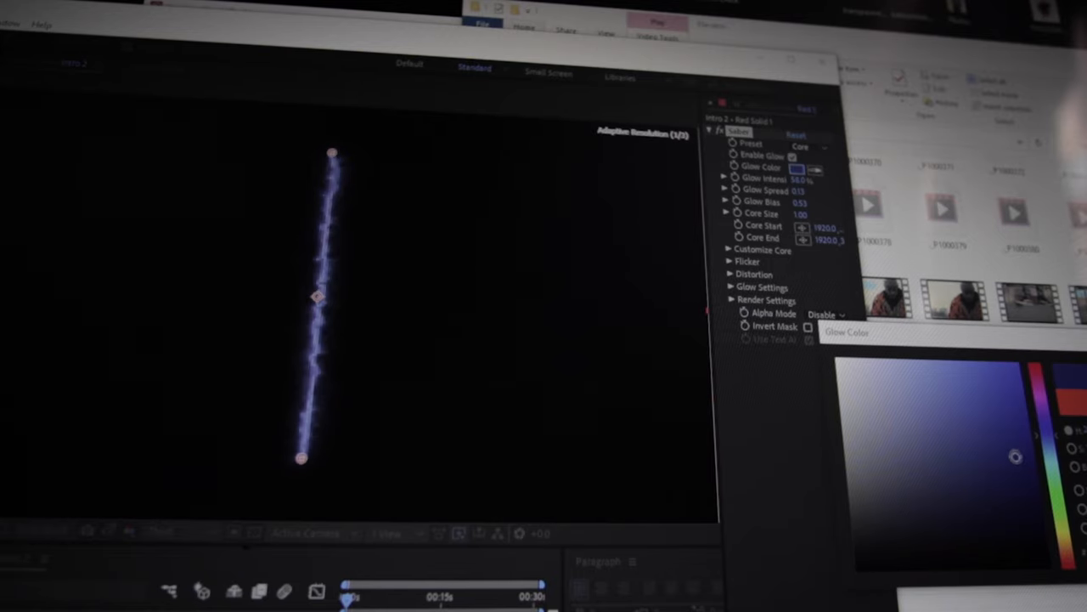
pyautogui.click(982, 379)
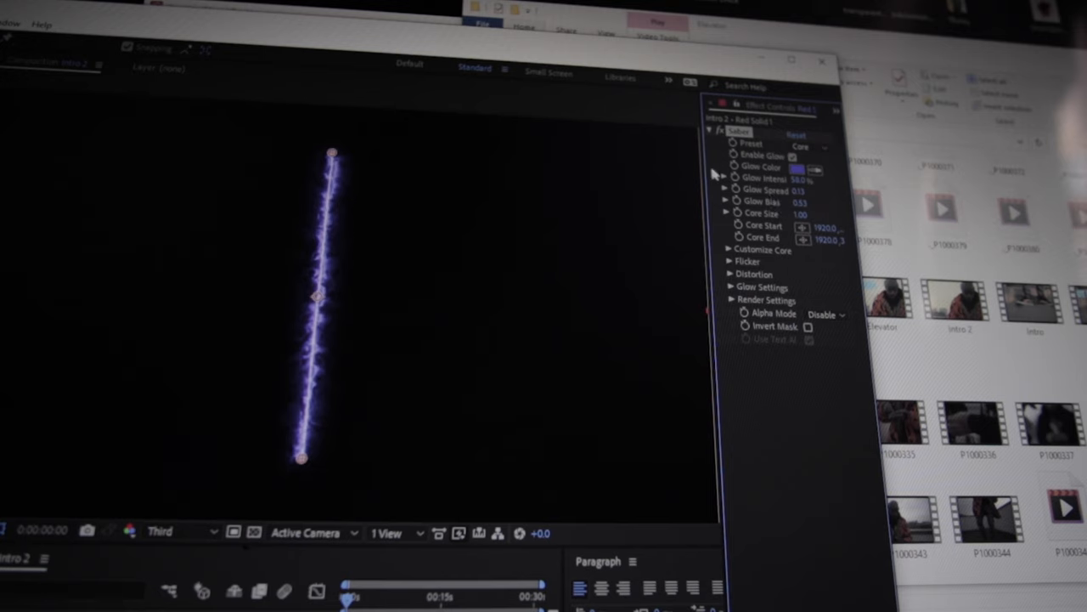
pyautogui.click(724, 178)
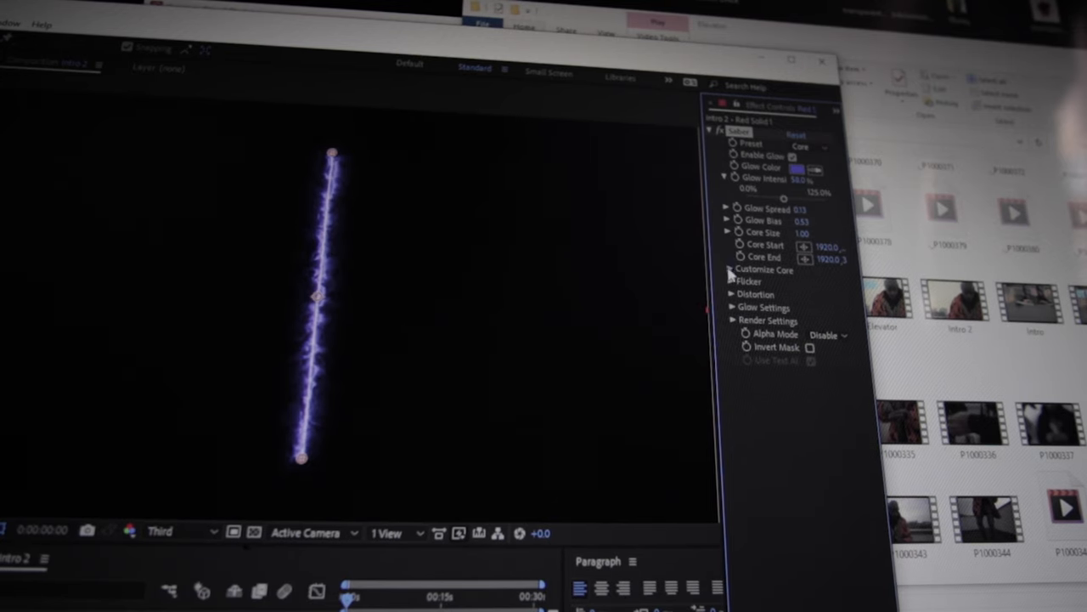
# - Set Saber's Core Type to Text Layer using the KODY KEYS title as the core
pyautogui.click(731, 268)
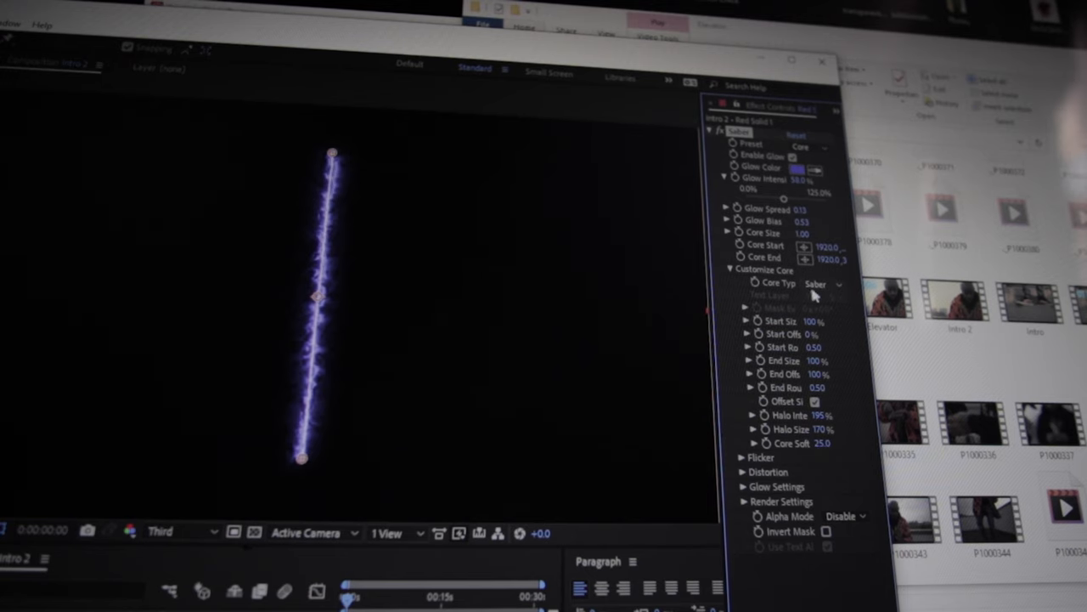
pyautogui.click(824, 282)
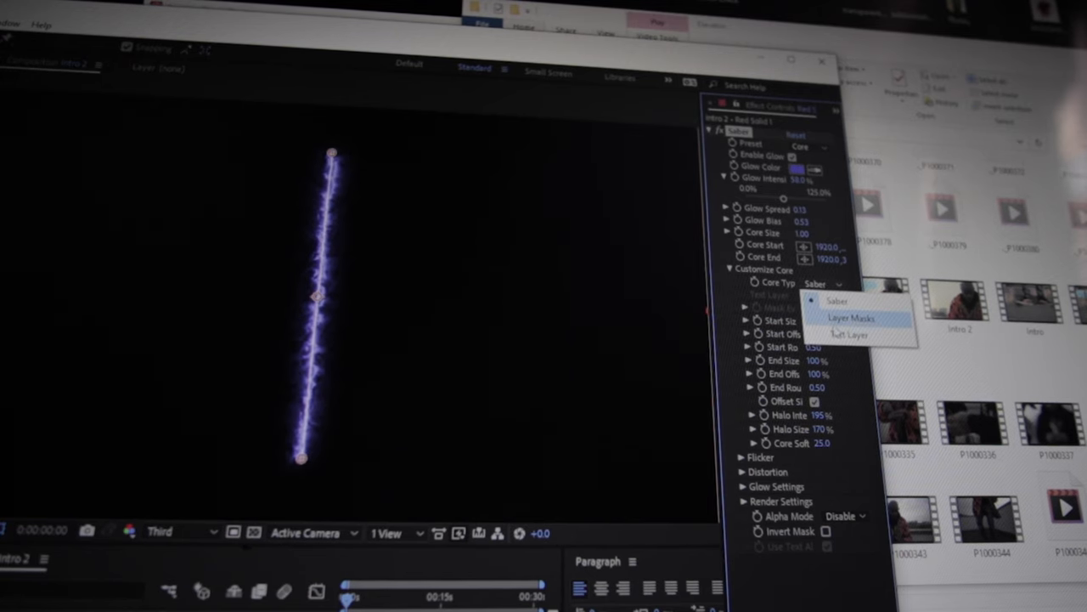
pyautogui.click(849, 335)
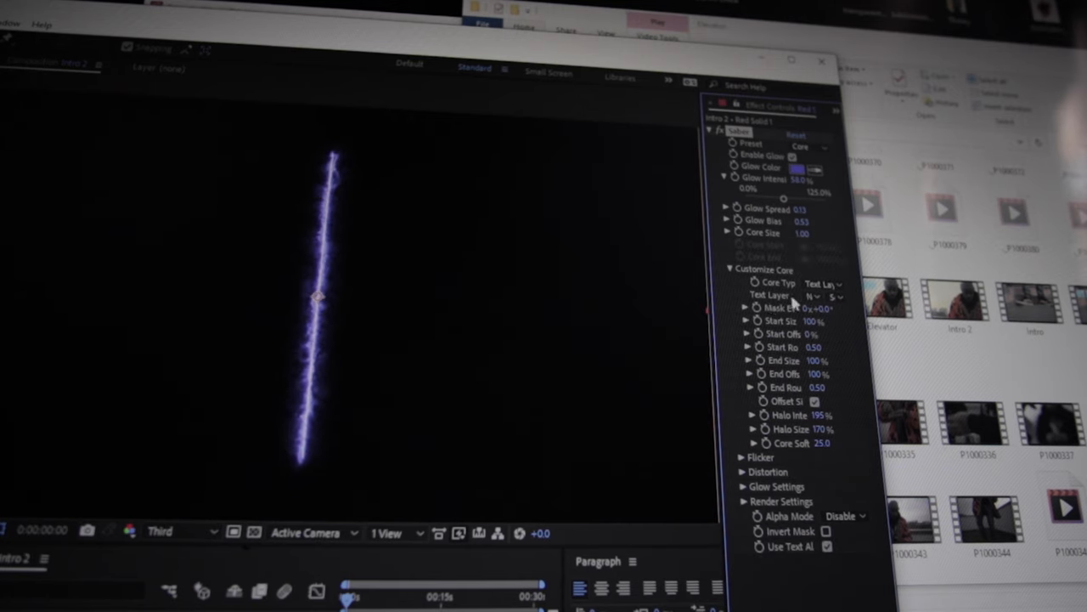
pyautogui.click(819, 295)
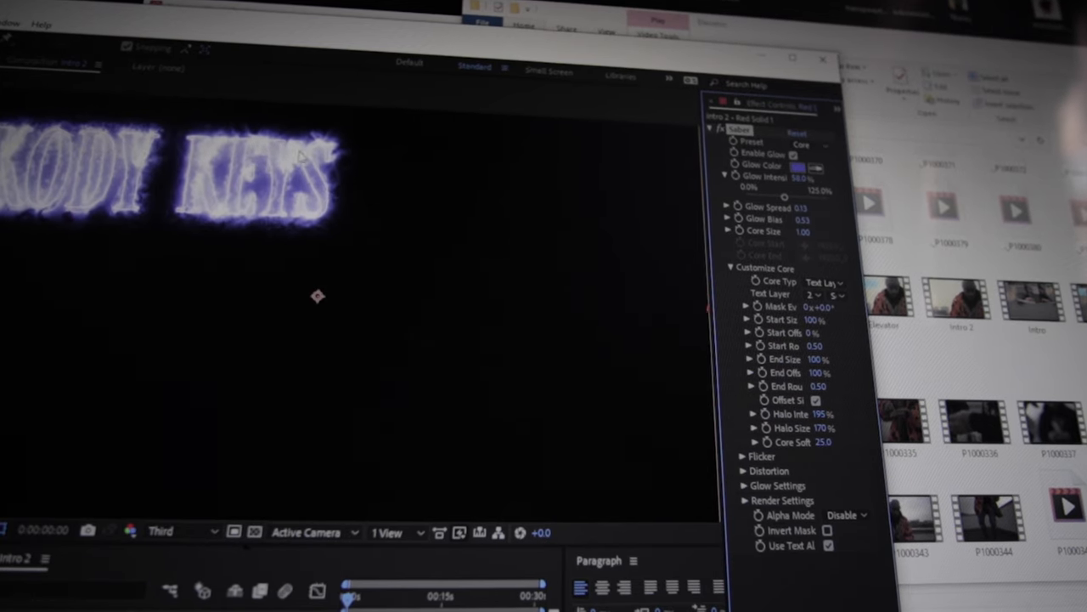
pyautogui.moveTo(661, 238)
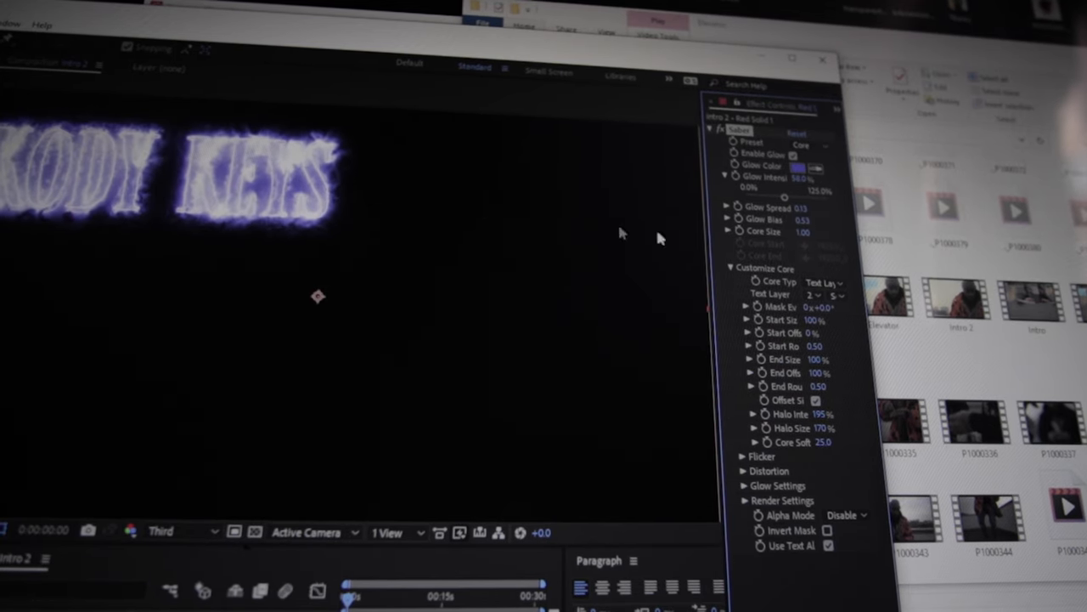
pyautogui.moveTo(717, 432)
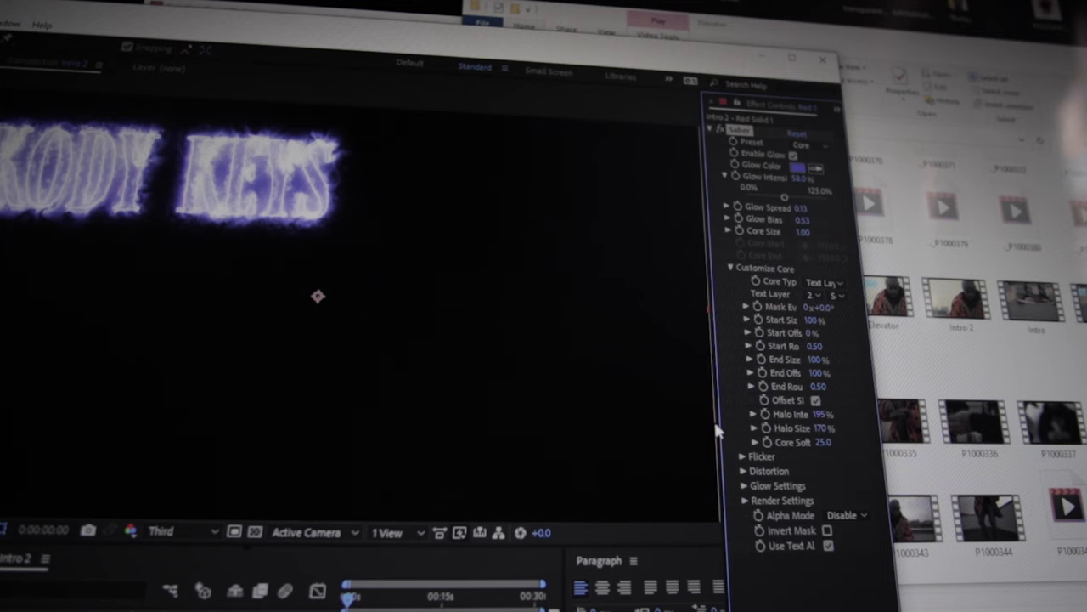
pyautogui.moveTo(746, 465)
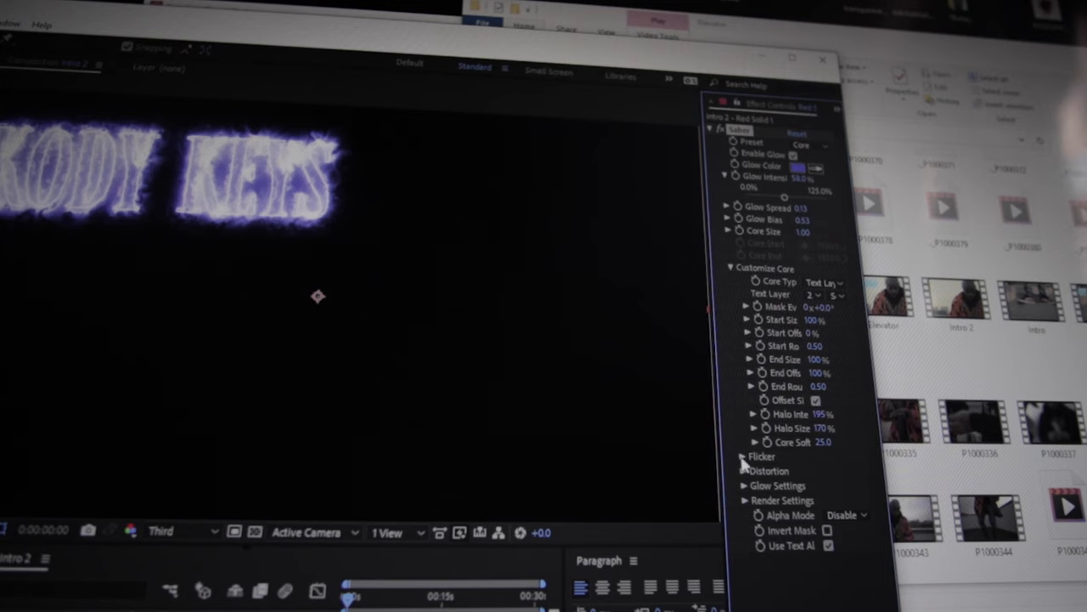
# - Change Saber's Render Settings Composite from Black to Transparent so the footage shows through
pyautogui.click(782, 499)
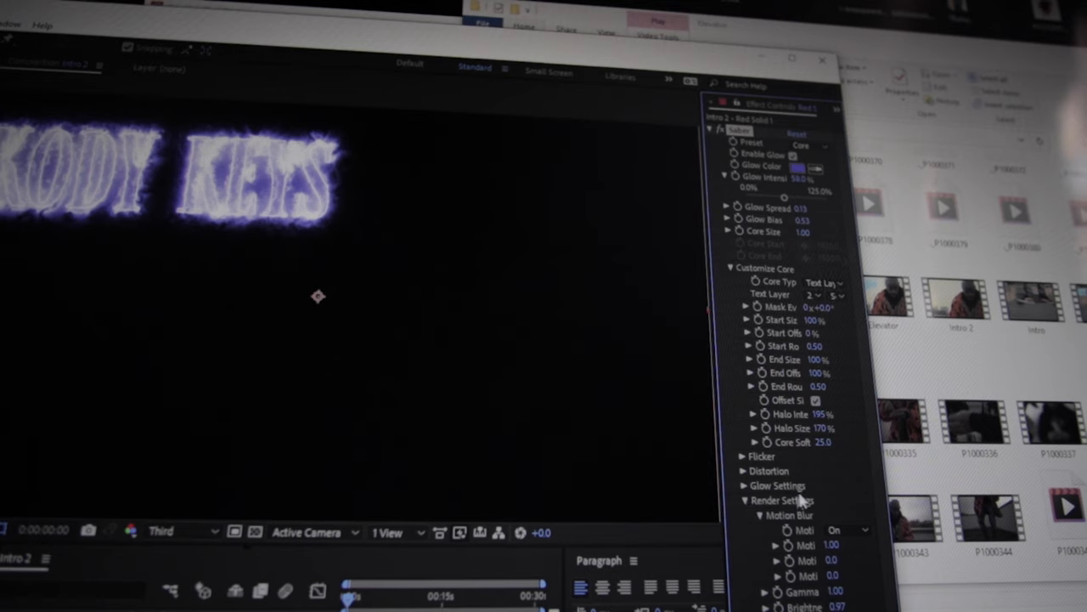
pyautogui.scroll(-3)
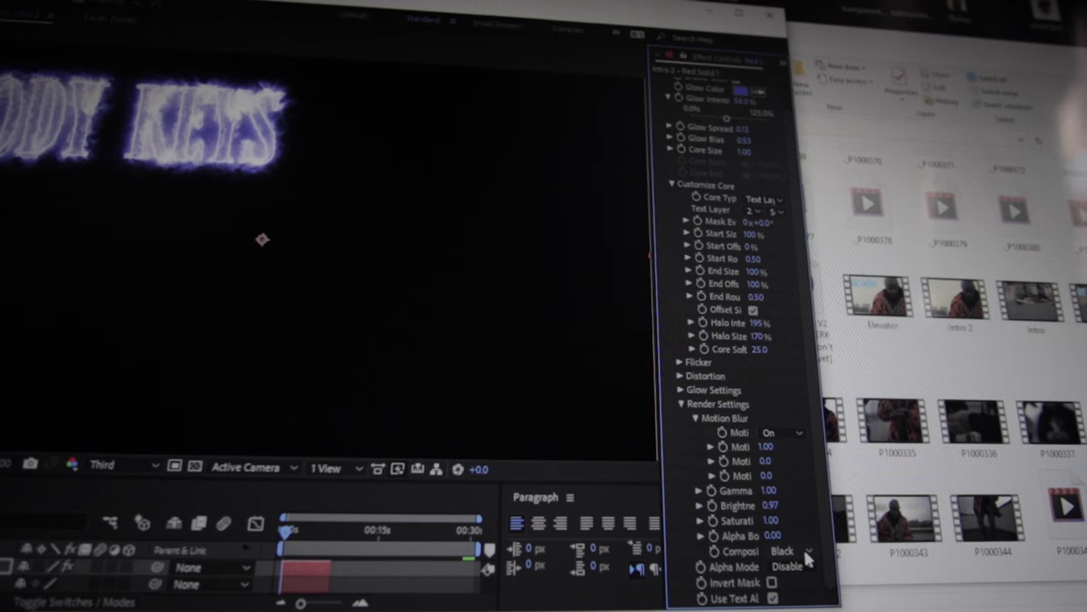
pyautogui.click(781, 551)
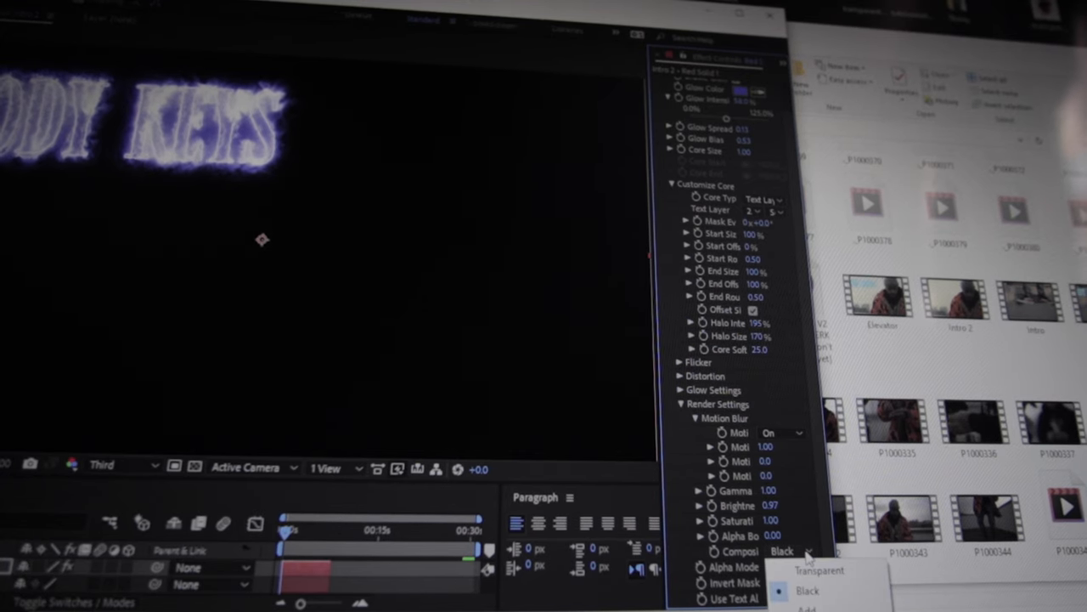
pyautogui.click(819, 571)
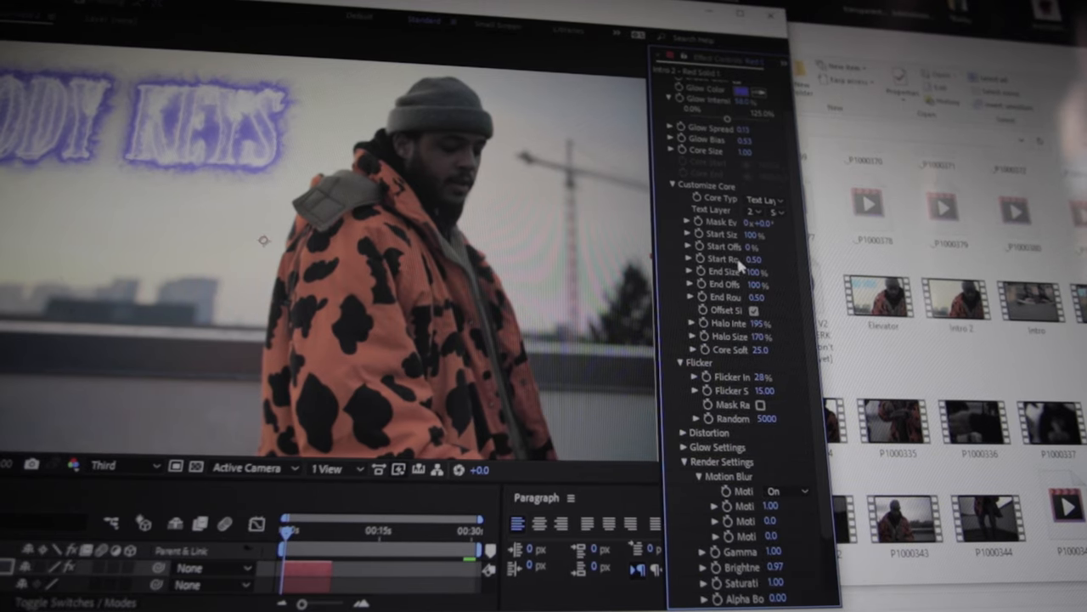
pyautogui.moveTo(756, 255)
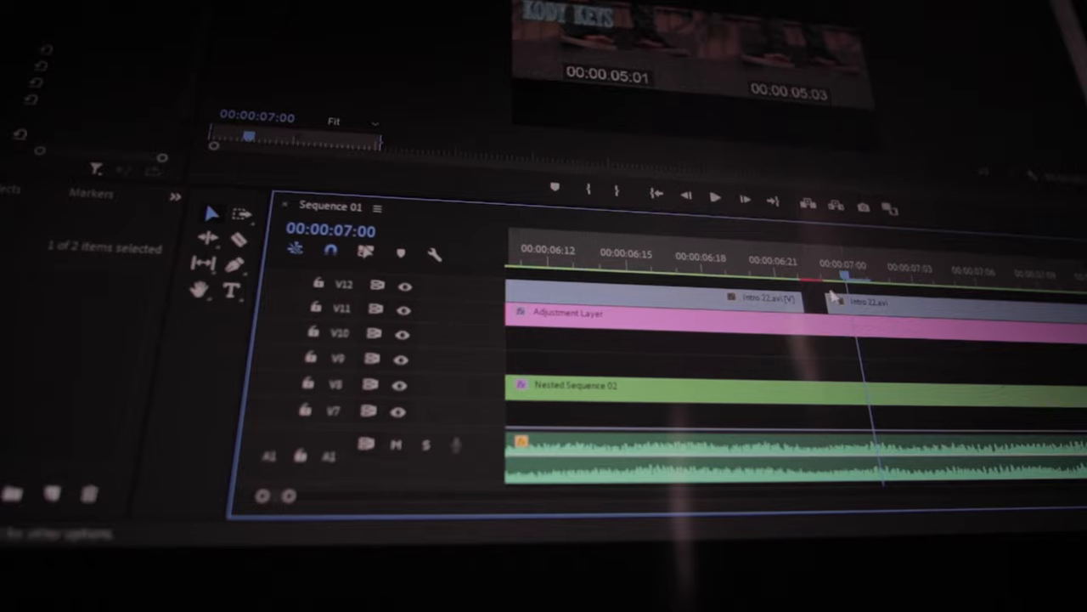
# - Swap the Elevator project media view for another panel from the overflow menu
pyautogui.click(400, 214)
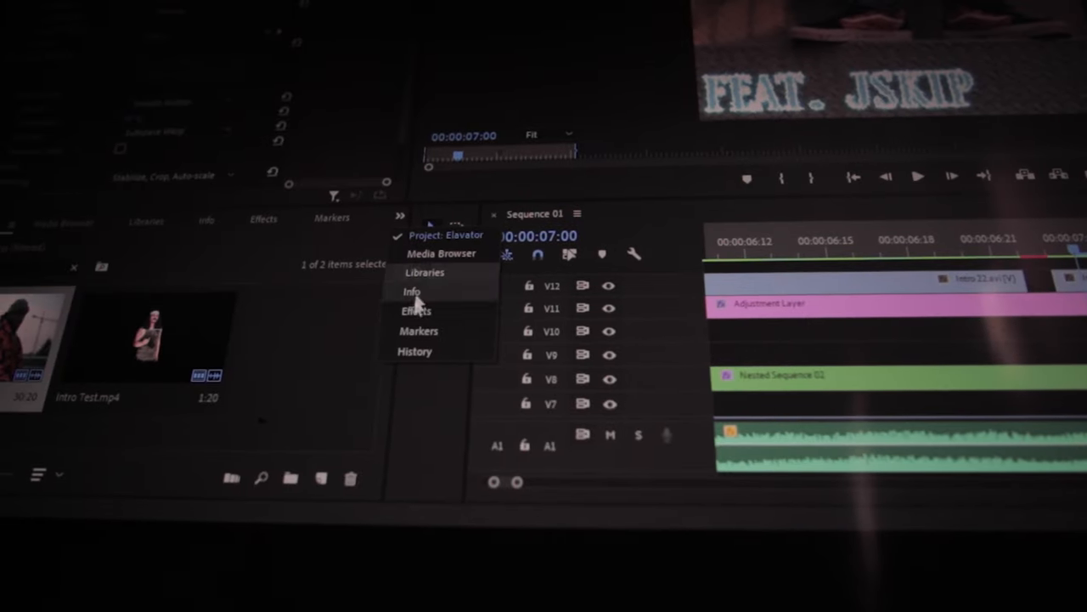
pyautogui.click(418, 311)
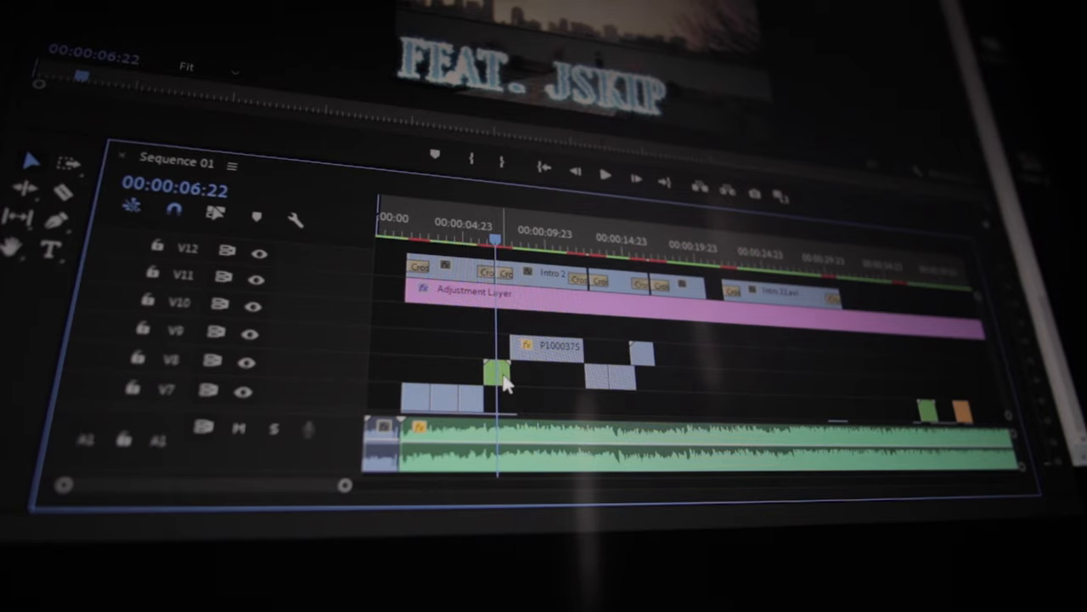
# - Snap the short green V8 clip to the playhead at 00:00:06:22
pyautogui.click(493, 373)
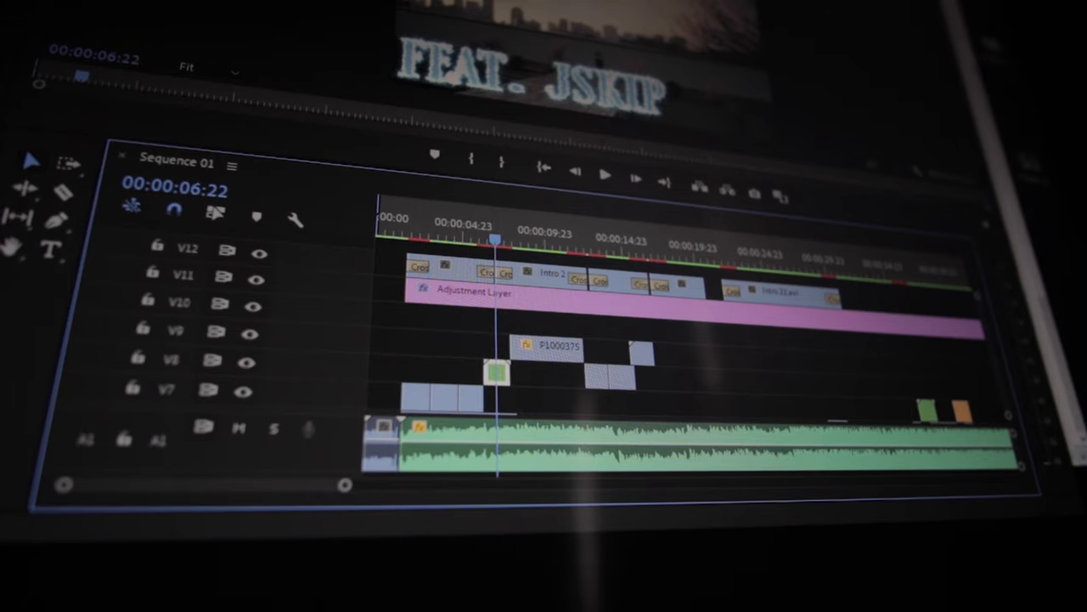